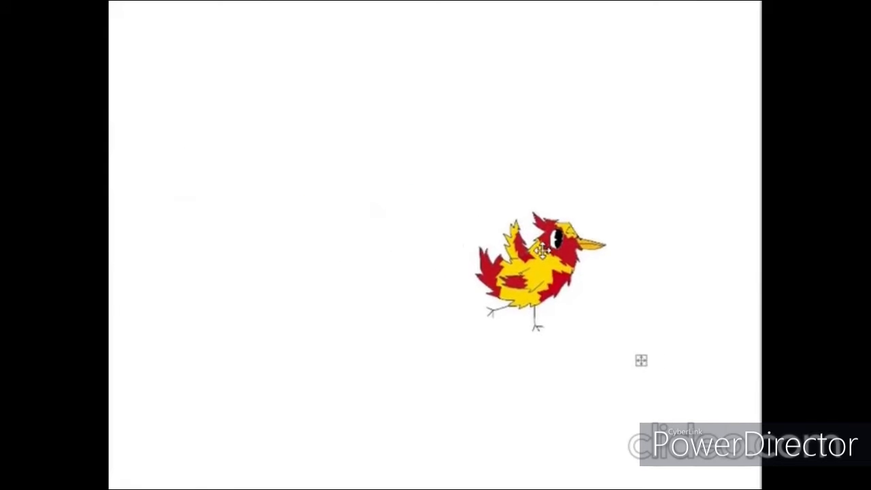
Draw a thin black wavy ground line with the Pencil from the left edge across to the right
{"action": "left_click_drag", "start_coordinate": [542, 266], "coordinate": [735, 183]}
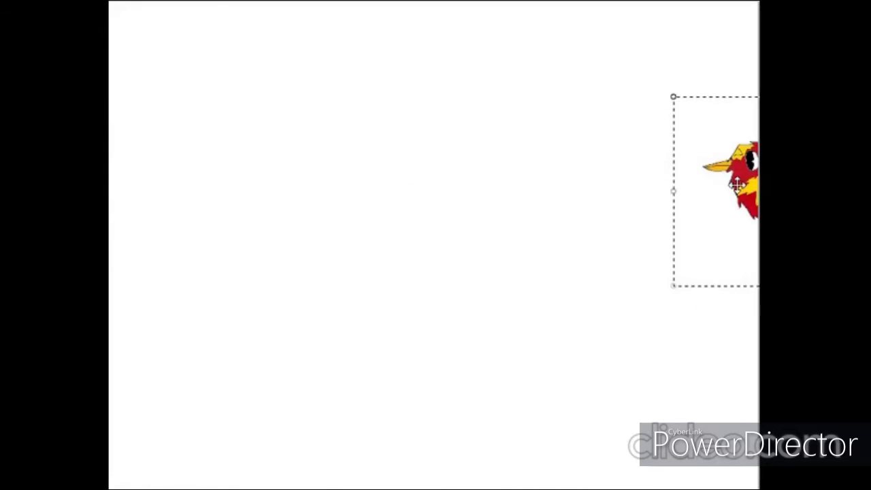
{"action": "left_click_drag", "start_coordinate": [732, 184], "coordinate": [256, 367]}
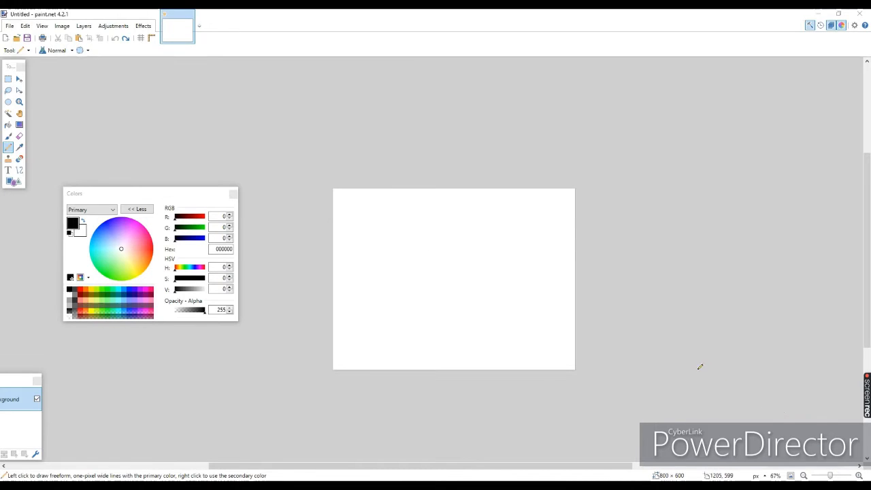
{"action": "mouse_move", "coordinate": [500, 419]}
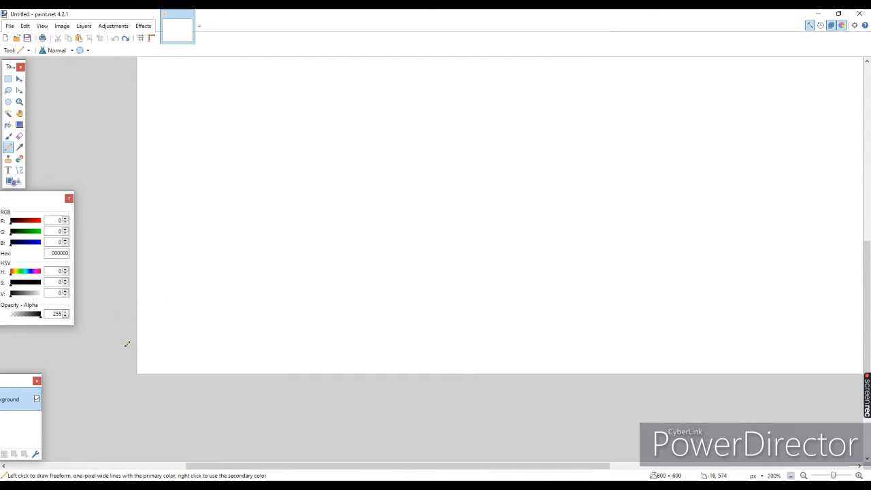
{"action": "left_click_drag", "start_coordinate": [136, 217], "coordinate": [164, 211]}
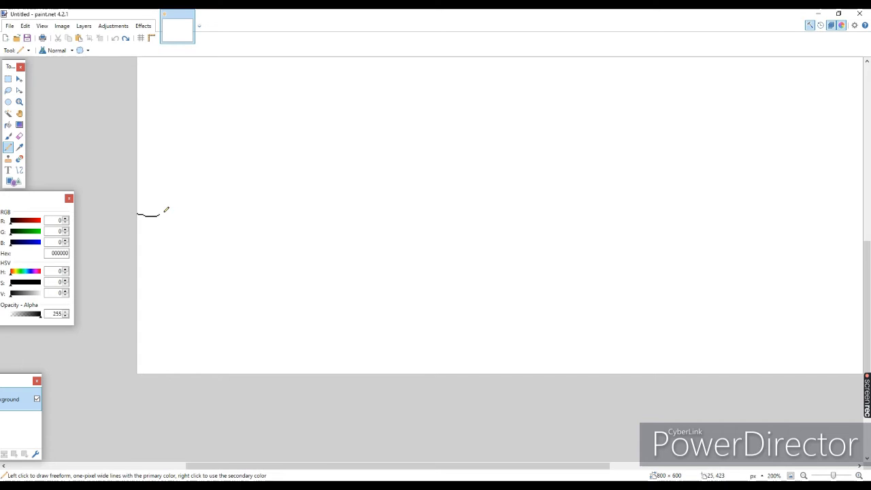
{"action": "left_click_drag", "start_coordinate": [152, 212], "coordinate": [569, 213]}
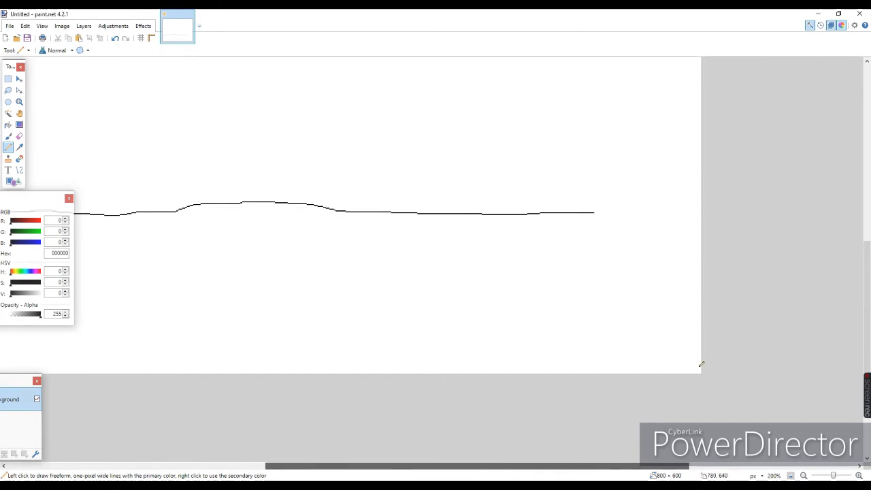
{"action": "left_click_drag", "start_coordinate": [593, 212], "coordinate": [646, 211]}
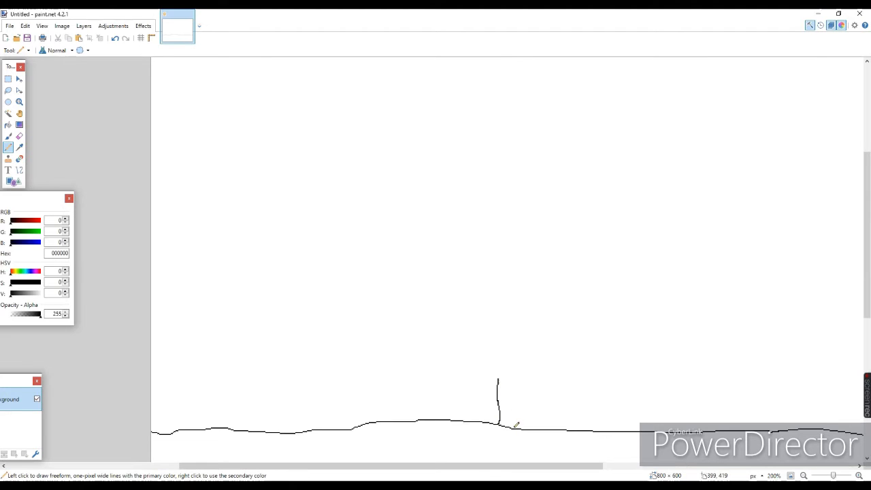
Draw the stem's two edges rising from the ground with two short branches at its top
{"action": "left_click_drag", "start_coordinate": [514, 425], "coordinate": [515, 372]}
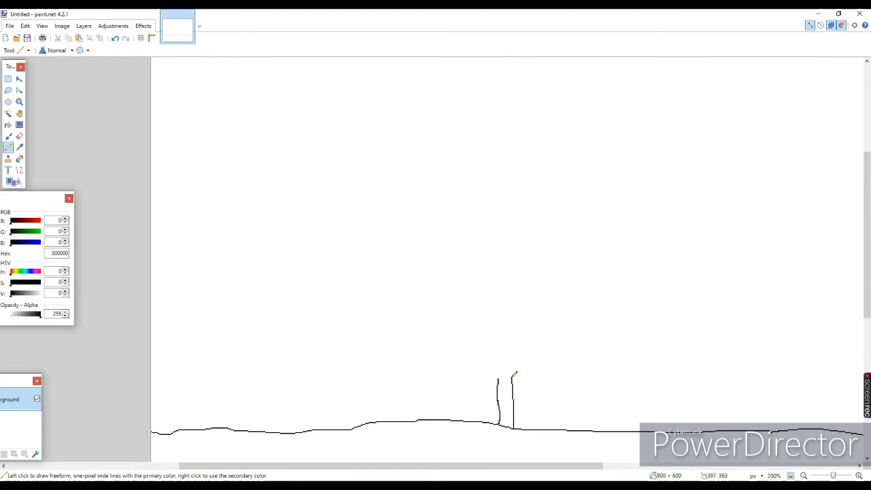
{"action": "left_click_drag", "start_coordinate": [514, 374], "coordinate": [528, 335]}
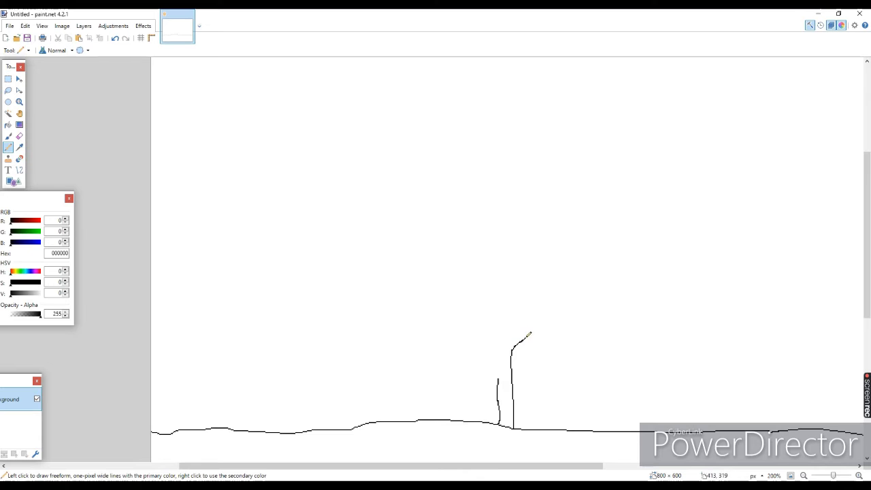
{"action": "left_click_drag", "start_coordinate": [524, 335], "coordinate": [509, 339]}
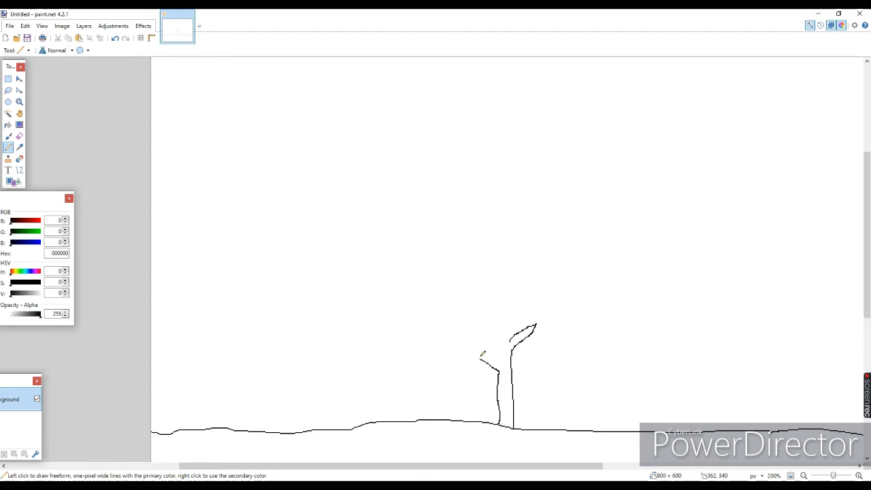
{"action": "left_click_drag", "start_coordinate": [501, 368], "coordinate": [479, 356]}
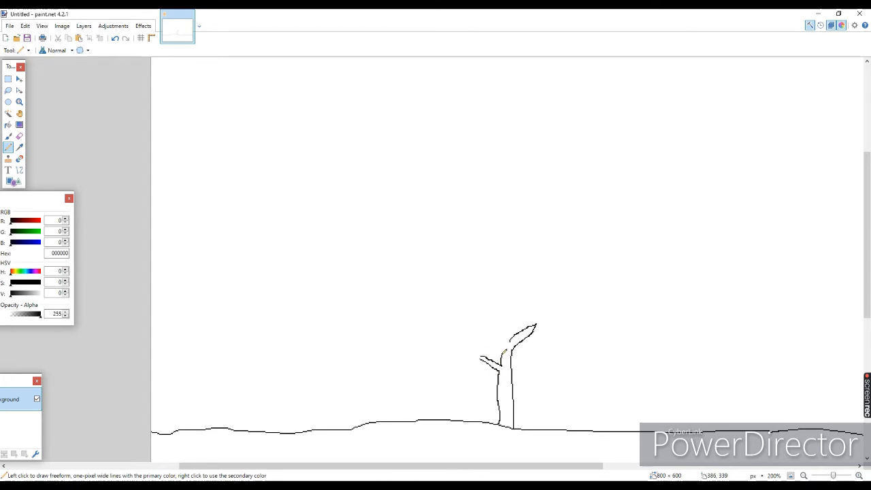
{"action": "left_click_drag", "start_coordinate": [501, 343], "coordinate": [528, 333]}
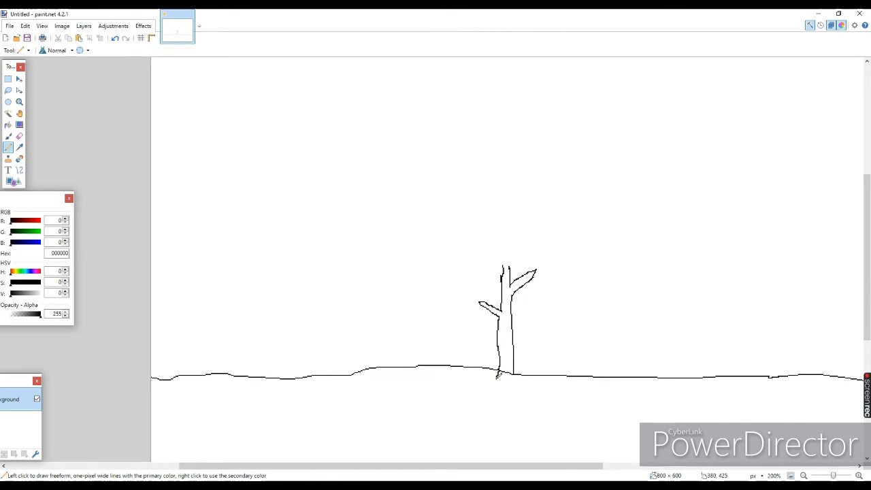
Close the stem base at the ground and start a root line below it
{"action": "left_click_drag", "start_coordinate": [497, 372], "coordinate": [514, 378]}
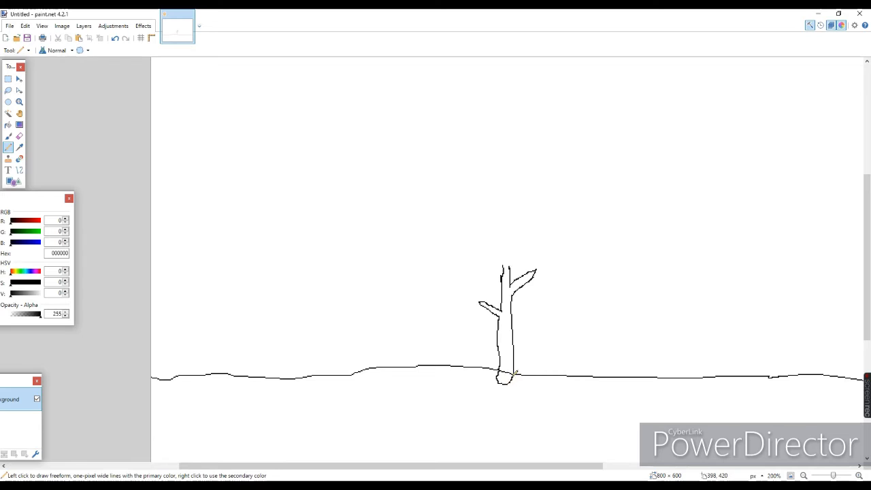
{"action": "left_click_drag", "start_coordinate": [503, 378], "coordinate": [547, 425]}
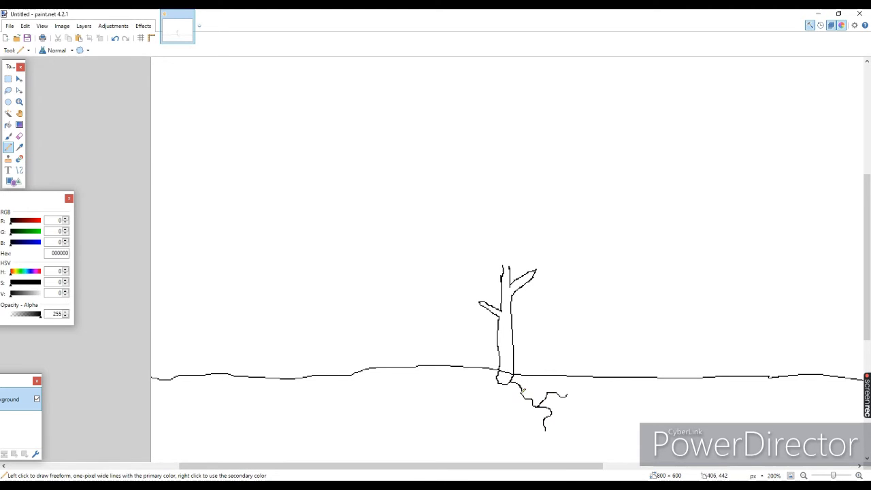
Draw jagged branching root lines spreading beneath the stem base under the ground
{"action": "left_click_drag", "start_coordinate": [520, 392], "coordinate": [545, 387]}
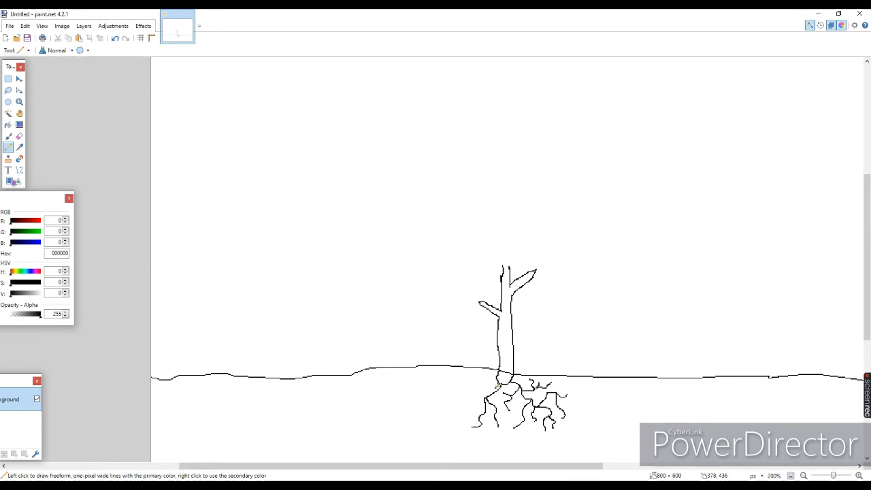
{"action": "left_click_drag", "start_coordinate": [497, 381], "coordinate": [449, 392]}
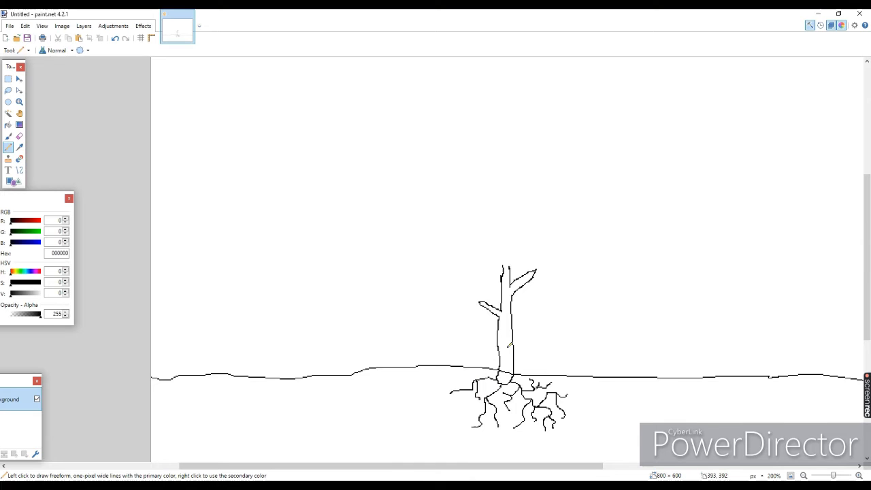
Outline a leaf on the right branch and another leaf on the stem's left
{"action": "left_click_drag", "start_coordinate": [518, 272], "coordinate": [538, 266]}
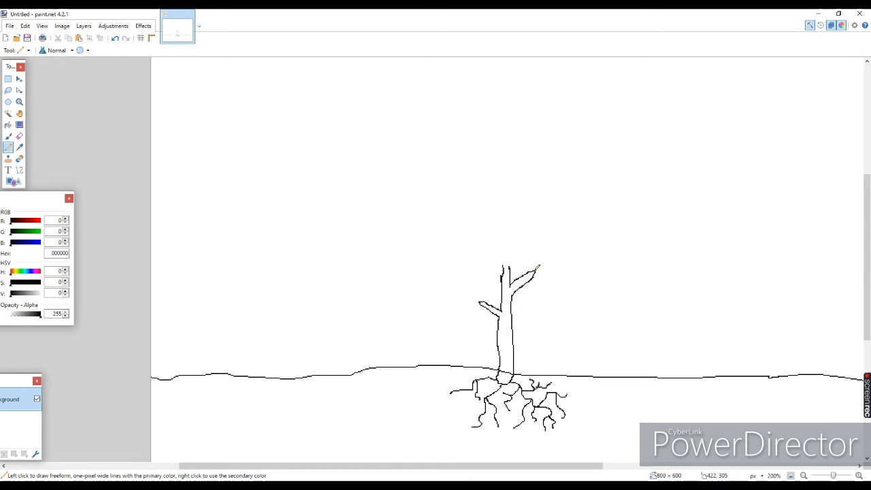
{"action": "left_click_drag", "start_coordinate": [534, 275], "coordinate": [572, 250]}
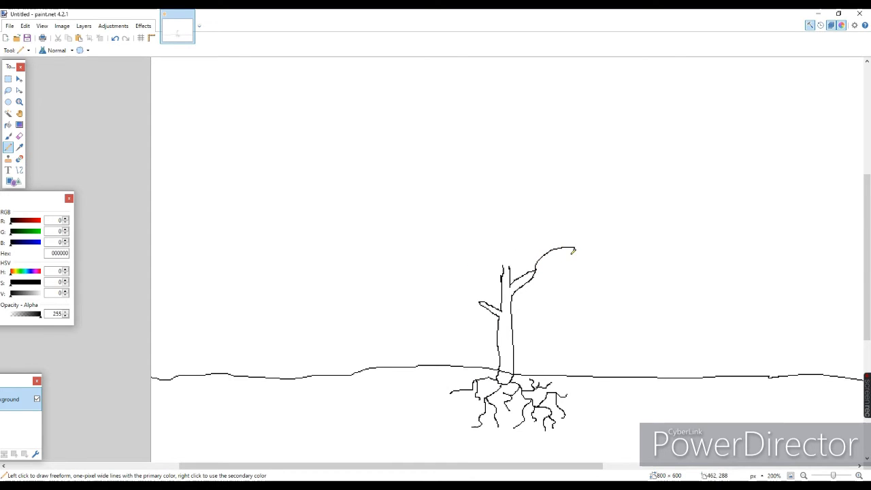
{"action": "left_click_drag", "start_coordinate": [575, 251], "coordinate": [538, 272]}
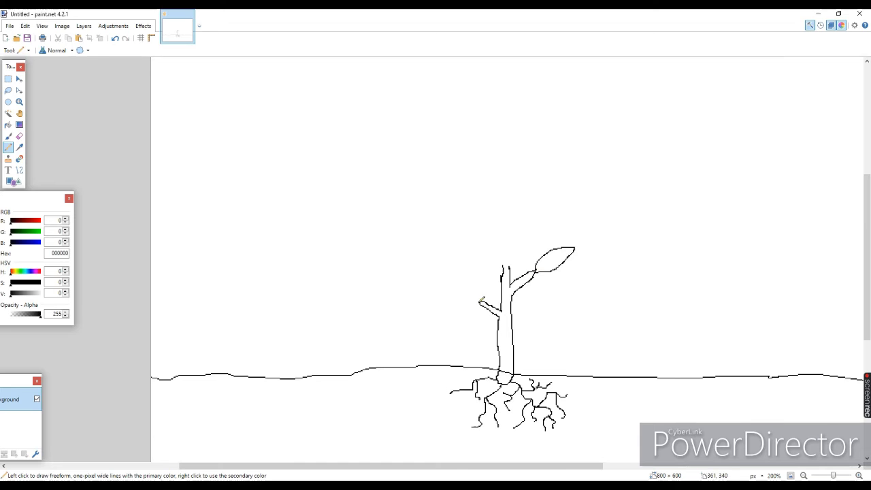
{"action": "left_click_drag", "start_coordinate": [481, 300], "coordinate": [447, 285]}
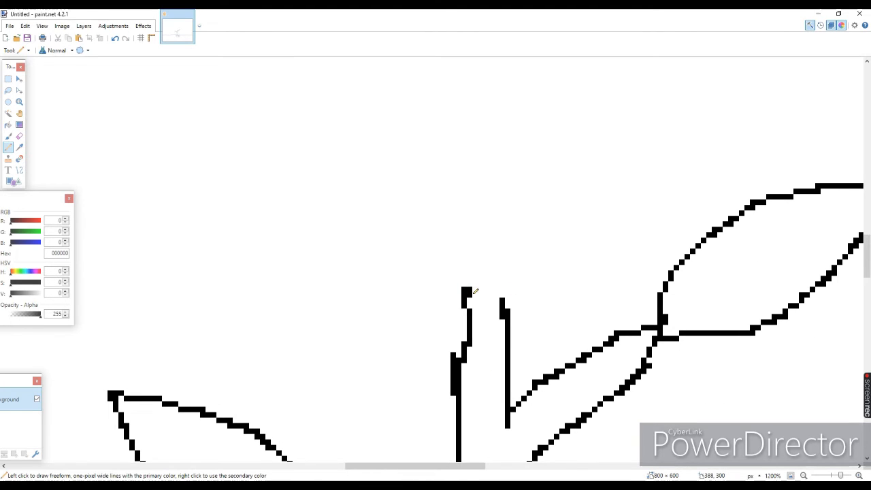
Outline the tulip's oval petals above the stem, finishing with the top petal
{"action": "left_click_drag", "start_coordinate": [466, 293], "coordinate": [592, 180]}
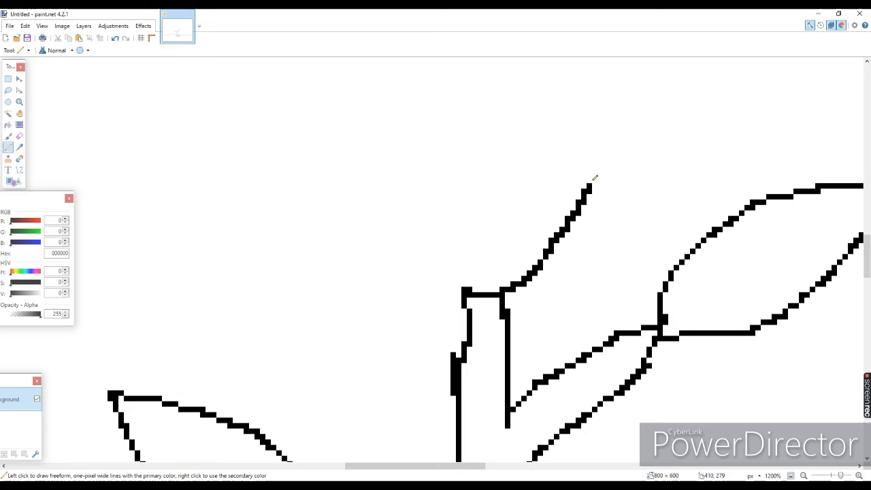
{"action": "left_click_drag", "start_coordinate": [588, 179], "coordinate": [522, 196]}
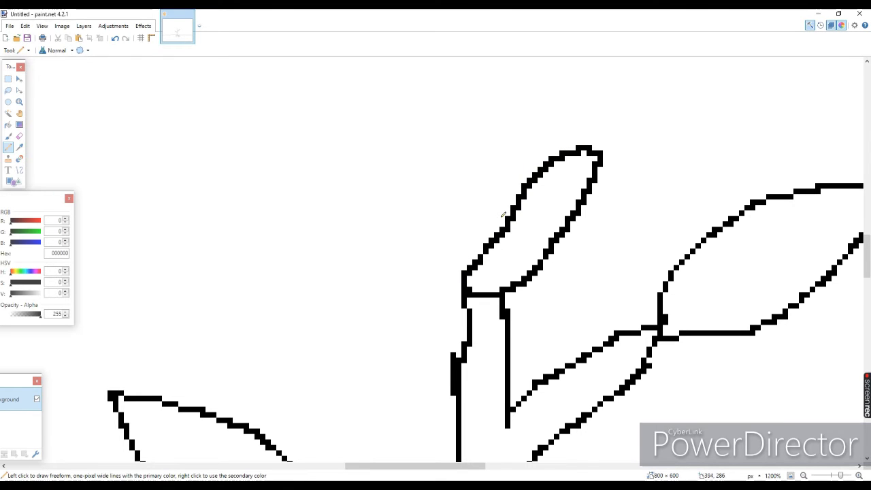
{"action": "left_click_drag", "start_coordinate": [501, 215], "coordinate": [447, 150]}
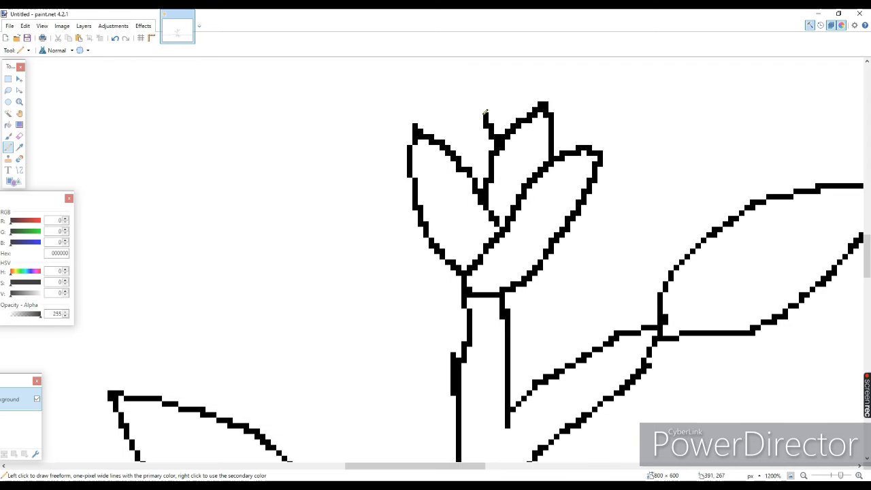
{"action": "left_click_drag", "start_coordinate": [484, 120], "coordinate": [442, 106]}
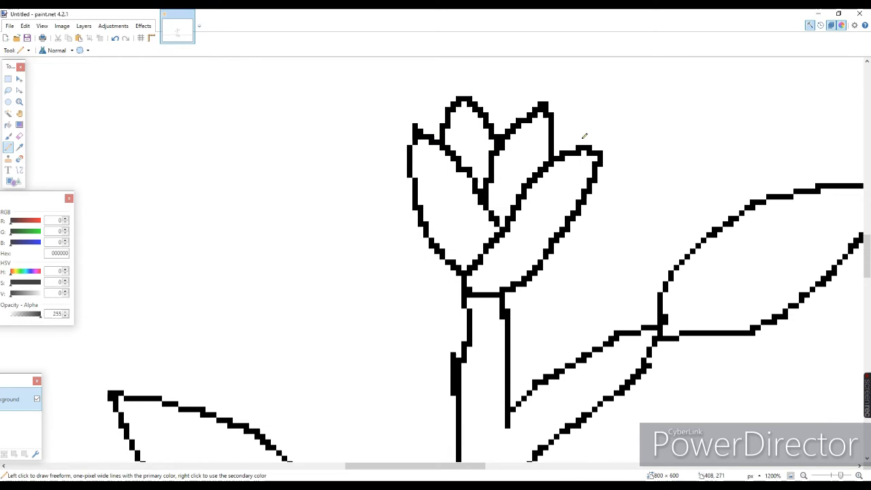
{"action": "scroll", "scroll_direction": "down", "scroll_amount": 3}
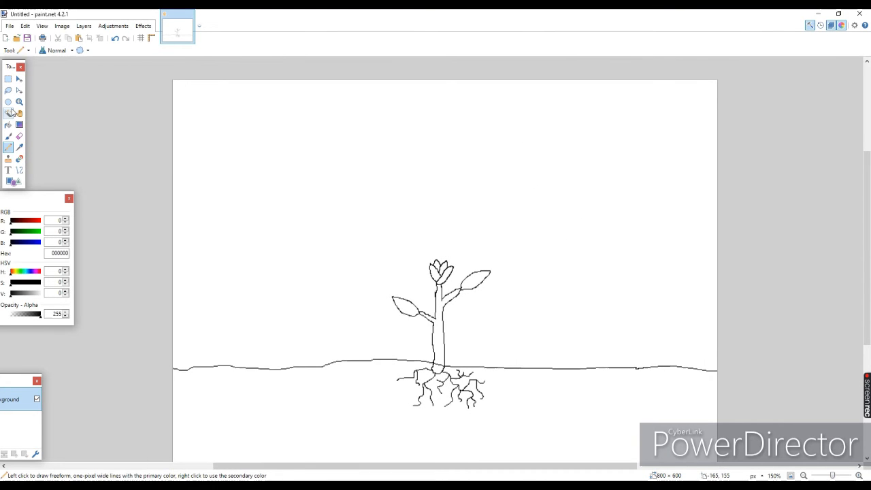
Fill the area above the ground line with teal blue using the Paint Bucket
{"action": "left_click", "coordinate": [386, 168]}
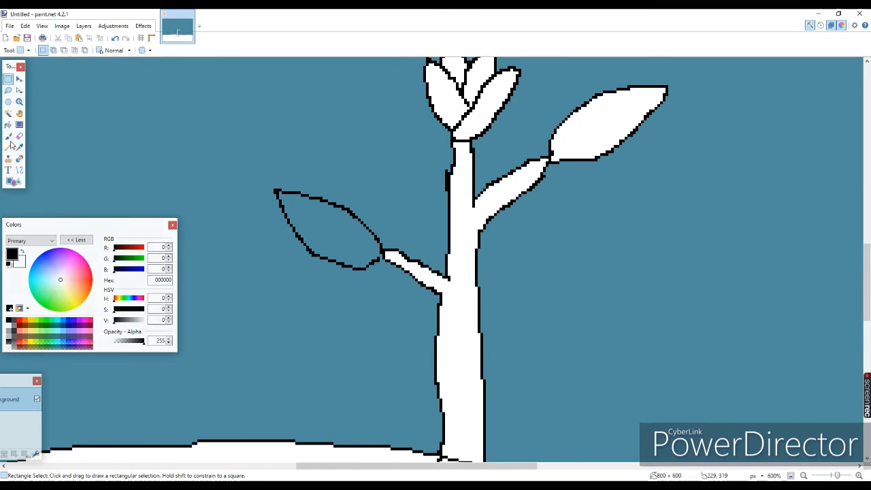
{"action": "left_click", "coordinate": [8, 147]}
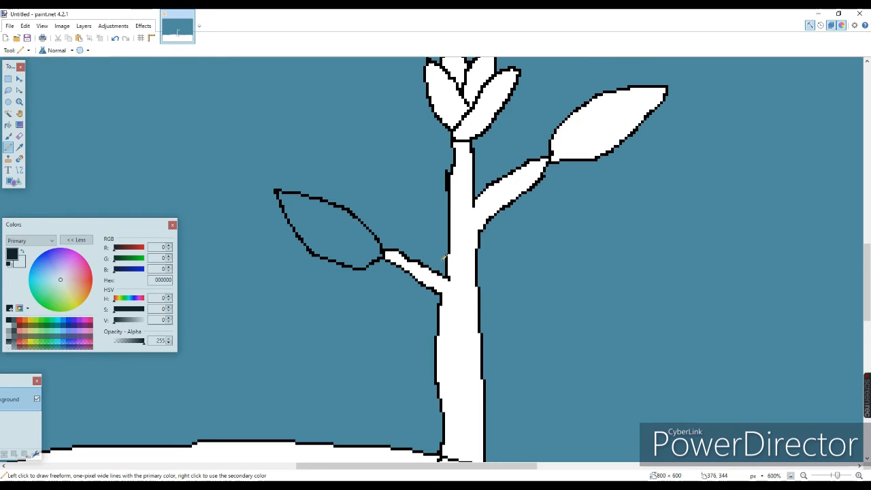
{"action": "scroll", "scroll_direction": "down", "scroll_amount": 3}
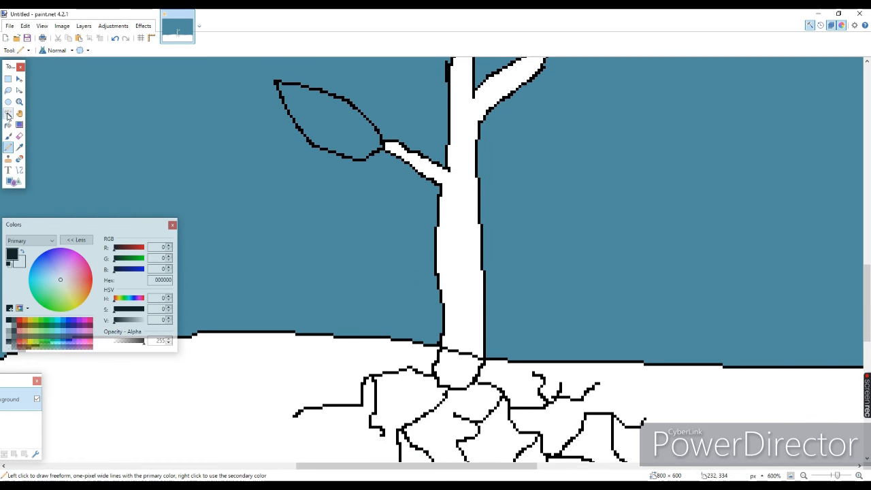
{"action": "left_click", "coordinate": [8, 114]}
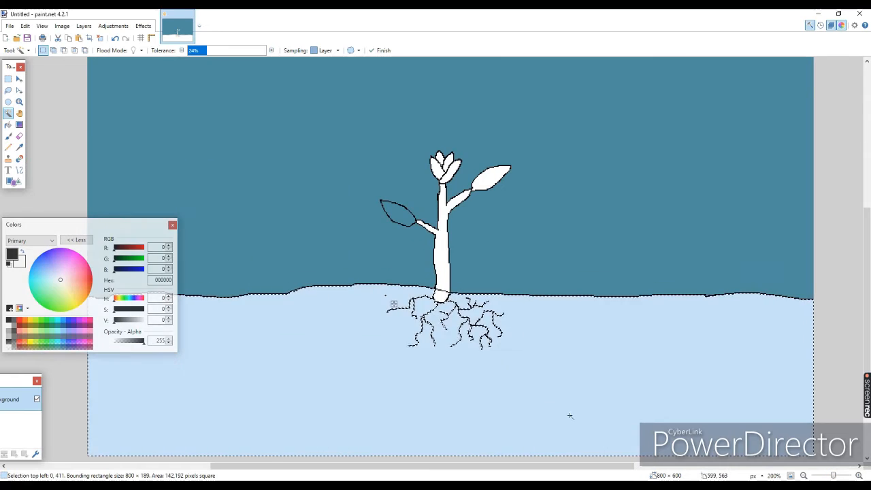
Fill the ground below the line dark brown and the stem and right leaf green
{"action": "left_click", "coordinate": [87, 286]}
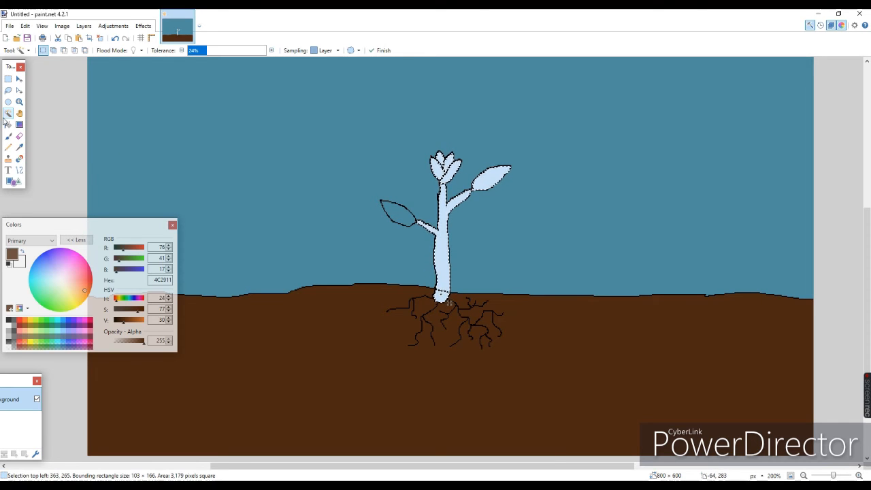
{"action": "left_click", "coordinate": [8, 125]}
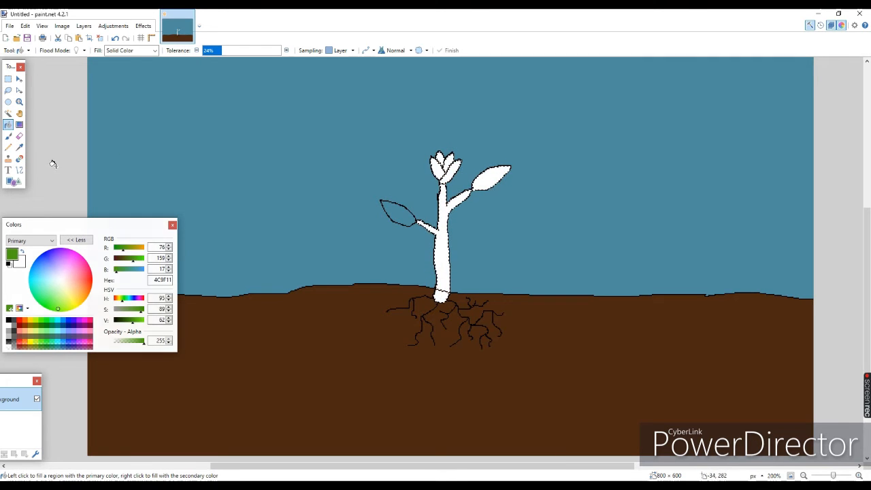
{"action": "left_click", "coordinate": [443, 259]}
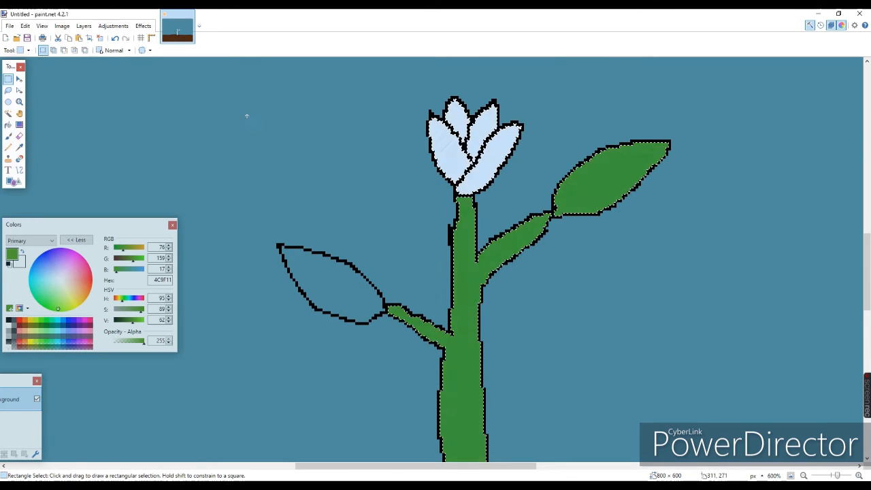
Fill the left leaf green and add light green vein lines to both leaves
{"action": "left_click", "coordinate": [509, 256]}
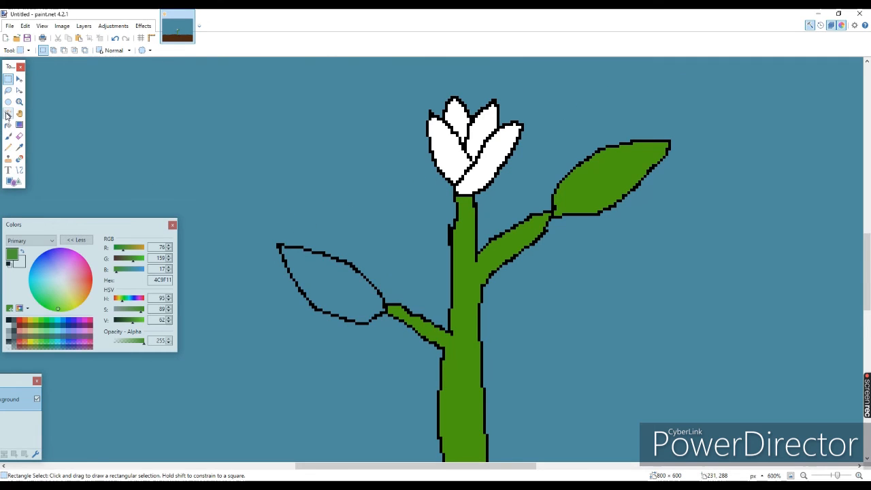
{"action": "left_click", "coordinate": [9, 114]}
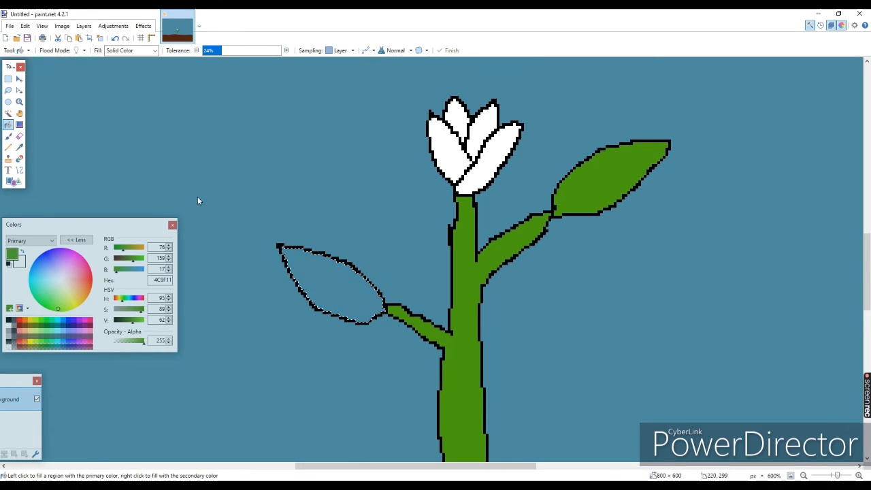
{"action": "left_click", "coordinate": [333, 286]}
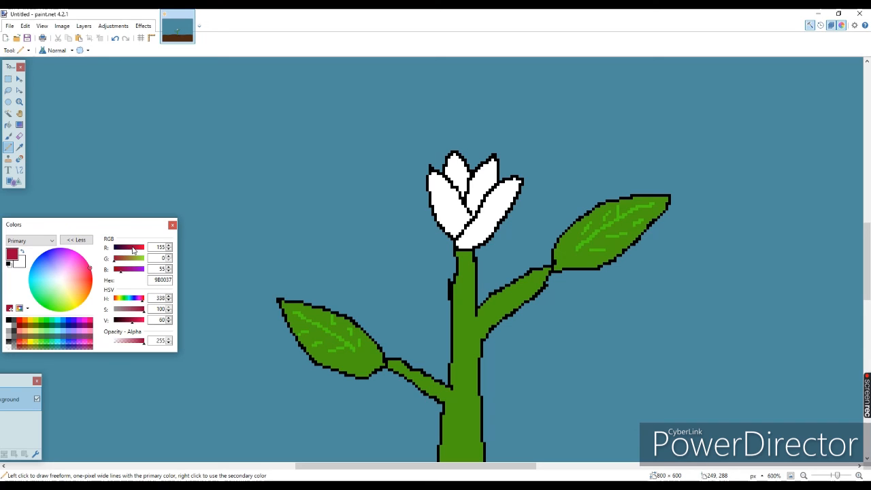
Select the tulip petals with the Magic Wand and fill them crimson red
{"action": "left_click", "coordinate": [8, 115]}
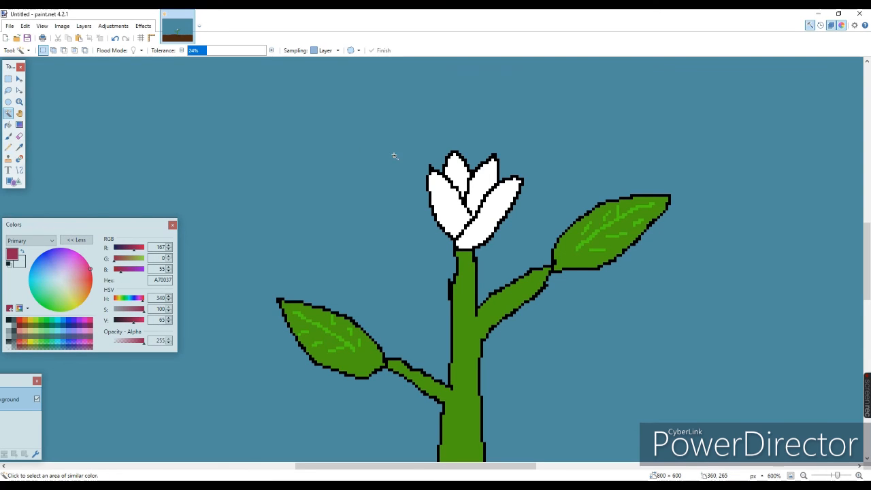
{"action": "left_click", "coordinate": [463, 174]}
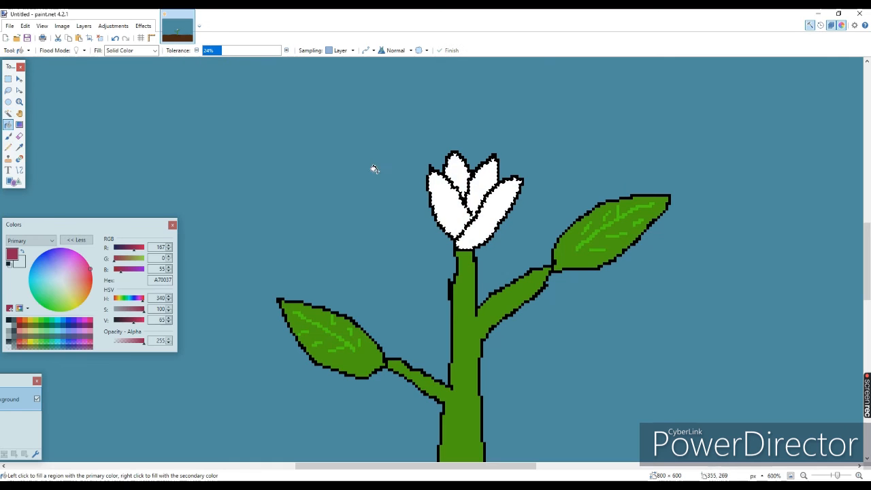
{"action": "left_click", "coordinate": [463, 197]}
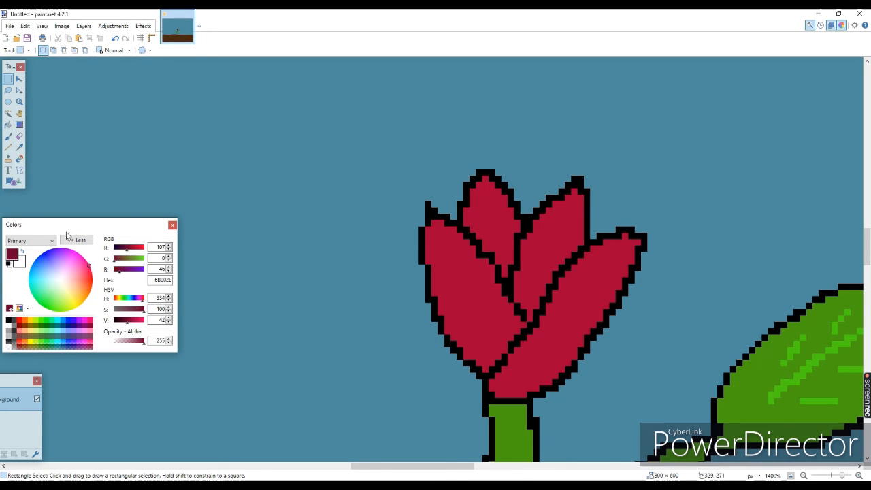
Draw darker red shading lines along the tulip's petal edges with the Pencil
{"action": "left_click", "coordinate": [8, 147]}
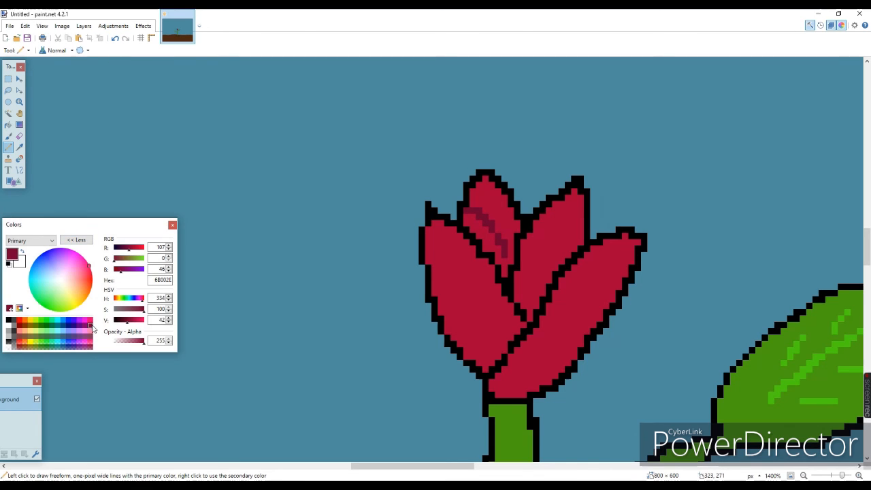
{"action": "left_click_drag", "start_coordinate": [129, 248], "coordinate": [136, 248]}
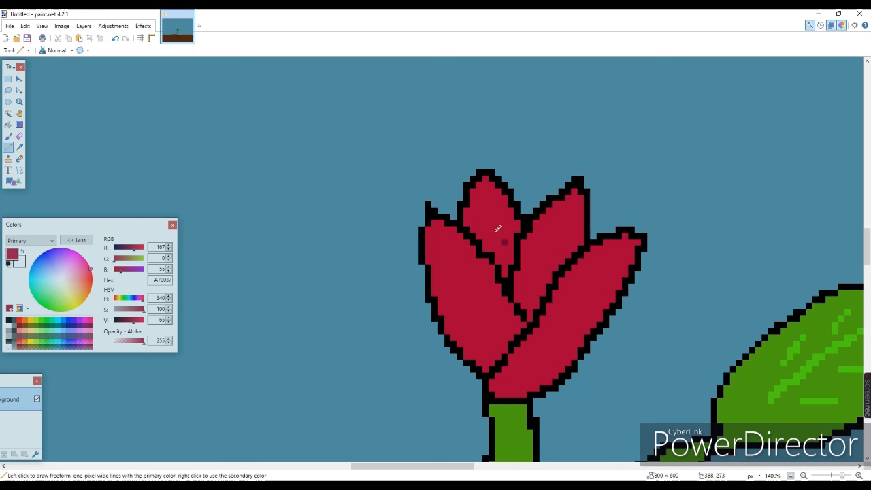
{"action": "left_click_drag", "start_coordinate": [142, 320], "coordinate": [131, 319]}
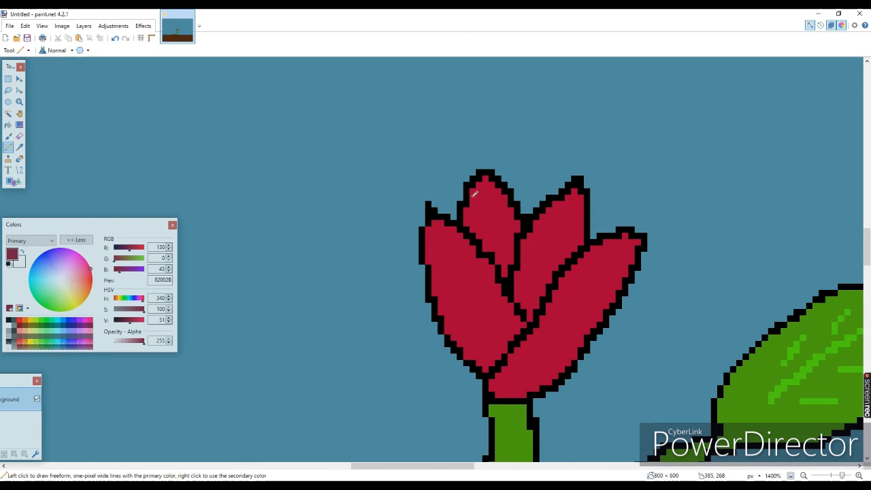
{"action": "left_click_drag", "start_coordinate": [476, 193], "coordinate": [510, 236]}
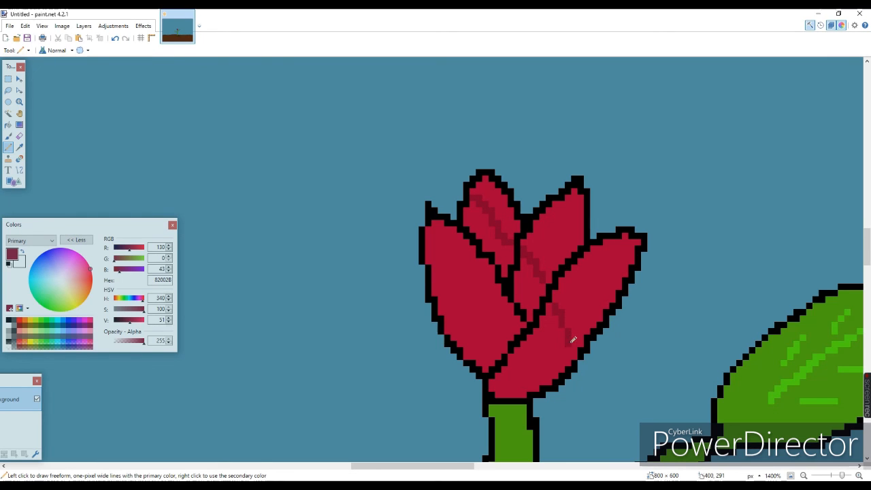
Select the left and lower petals and fill them a deeper crimson
{"action": "left_click", "coordinate": [8, 114]}
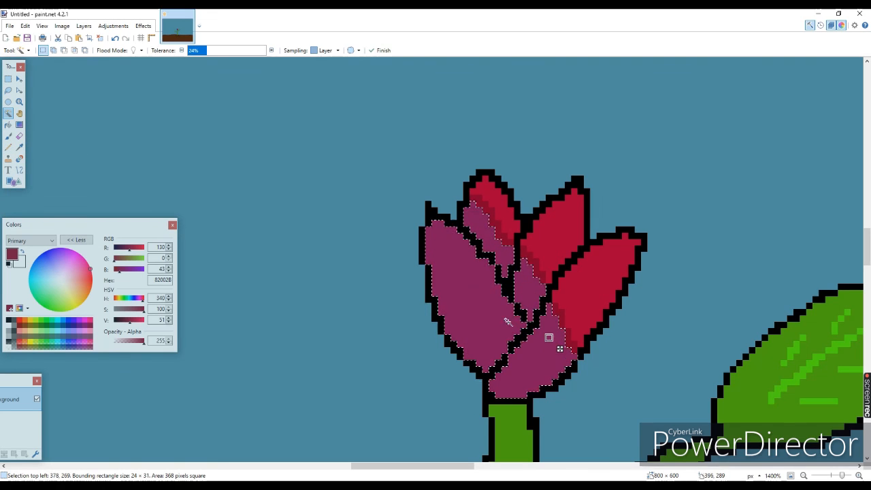
{"action": "left_click", "coordinate": [479, 293]}
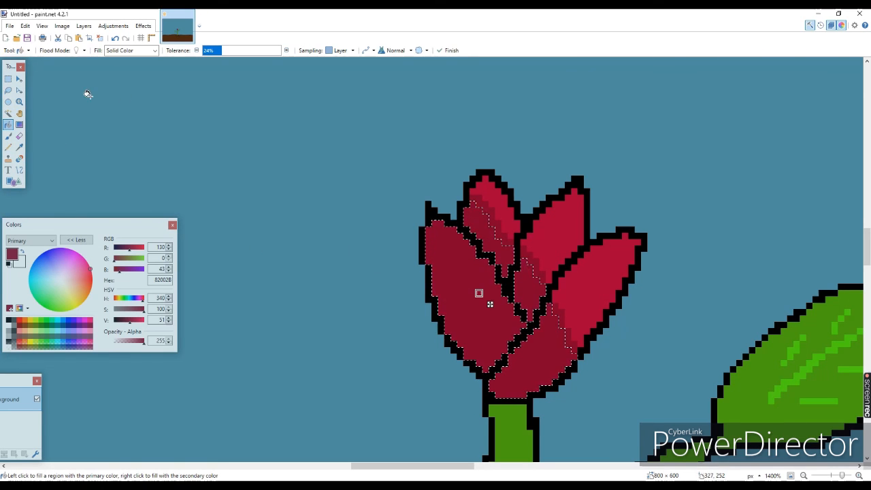